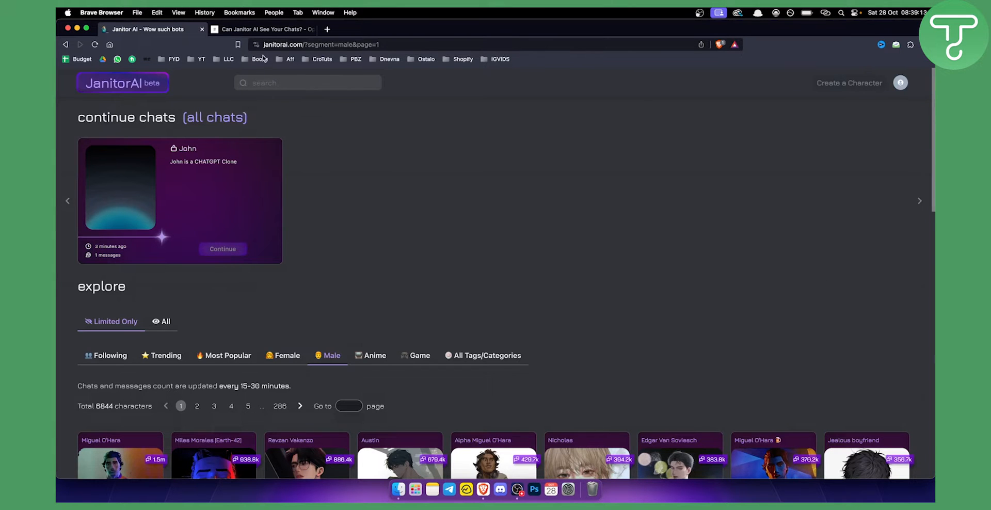
# Step: Switch to the openaimaster.com 'Can Janitor AI See Your Chats?' article
pyautogui.click(265, 29)
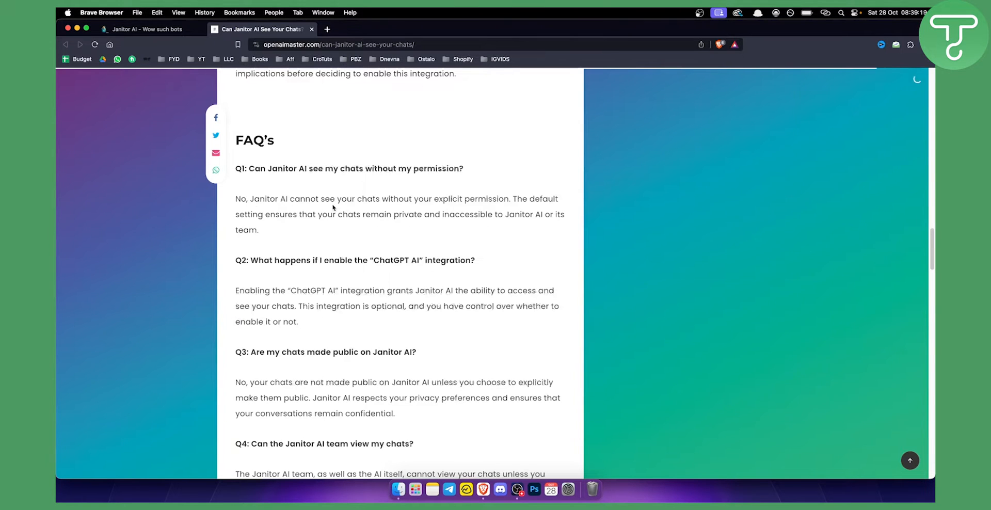
pyautogui.moveTo(454, 202)
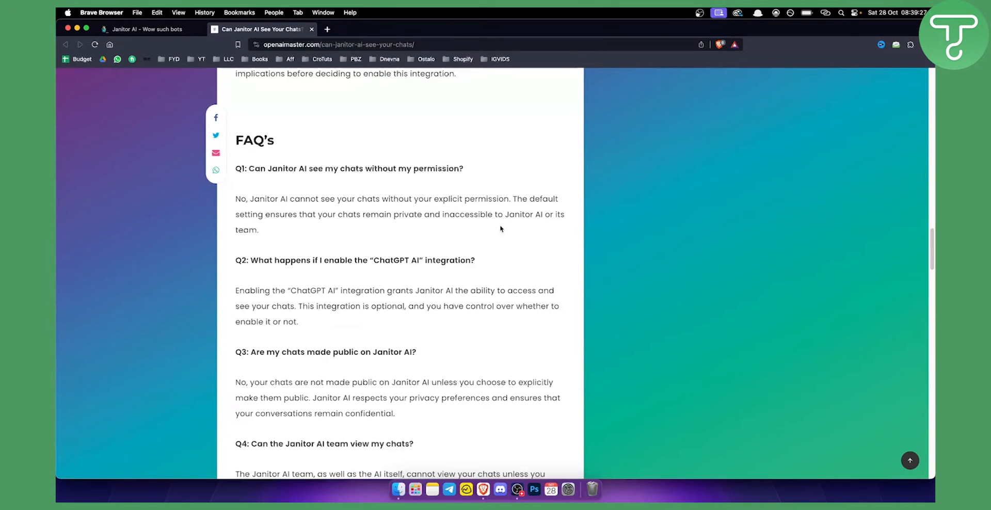
pyautogui.moveTo(382, 223)
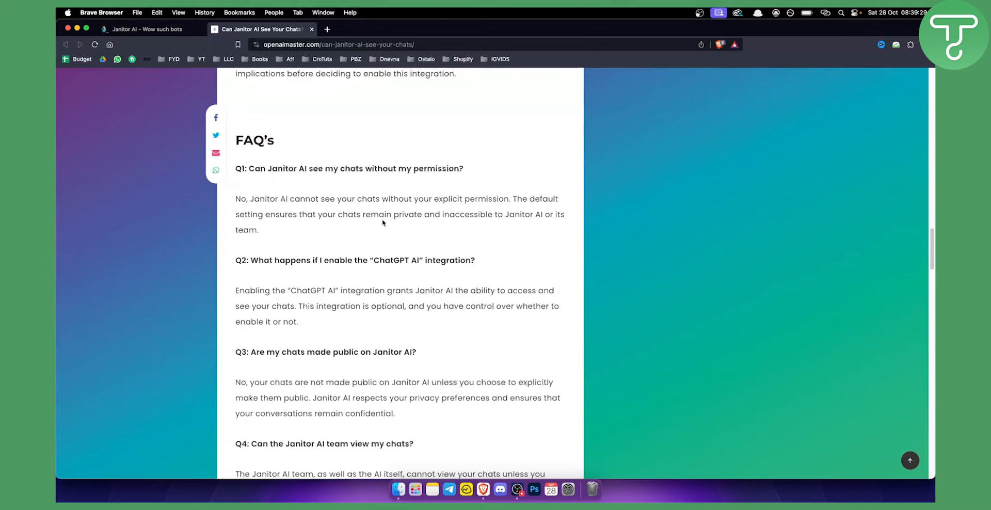
pyautogui.moveTo(318, 363)
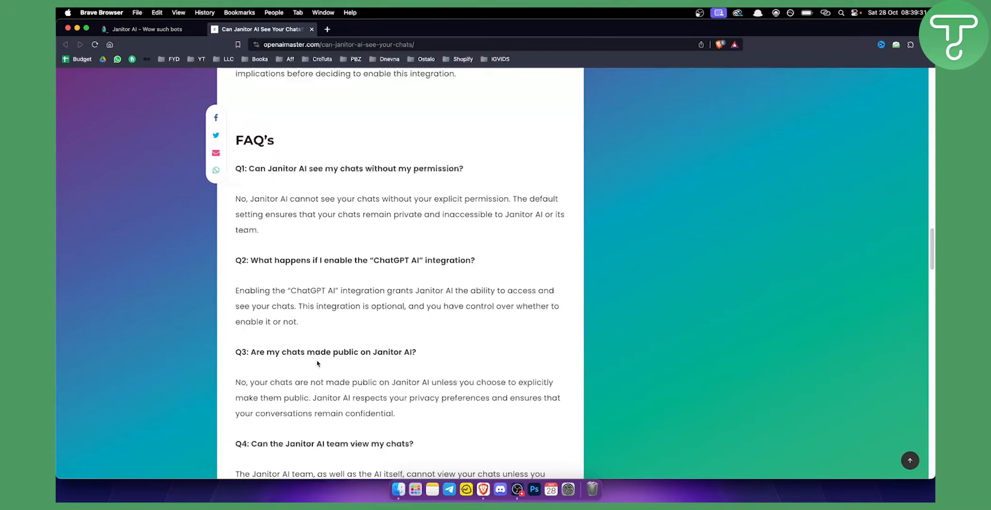
pyautogui.moveTo(410, 359)
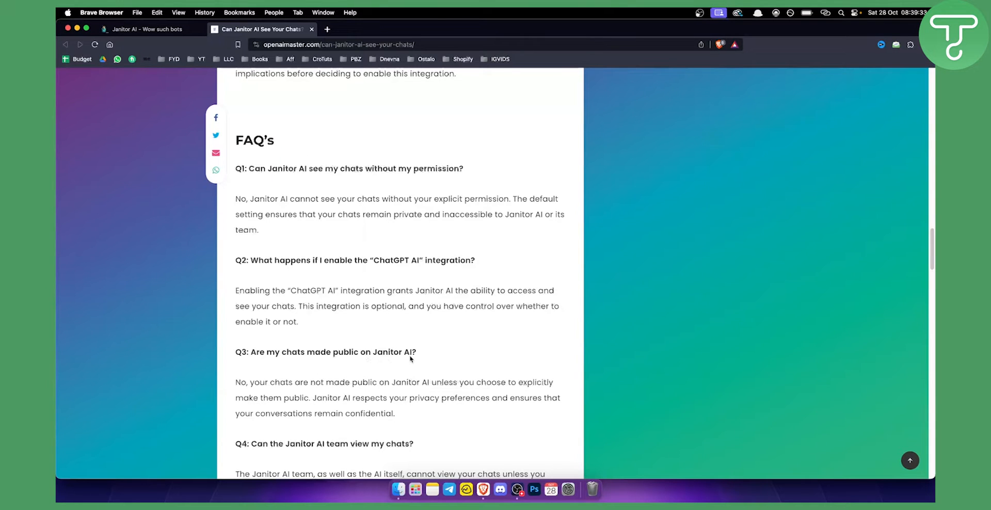
pyautogui.moveTo(403, 359)
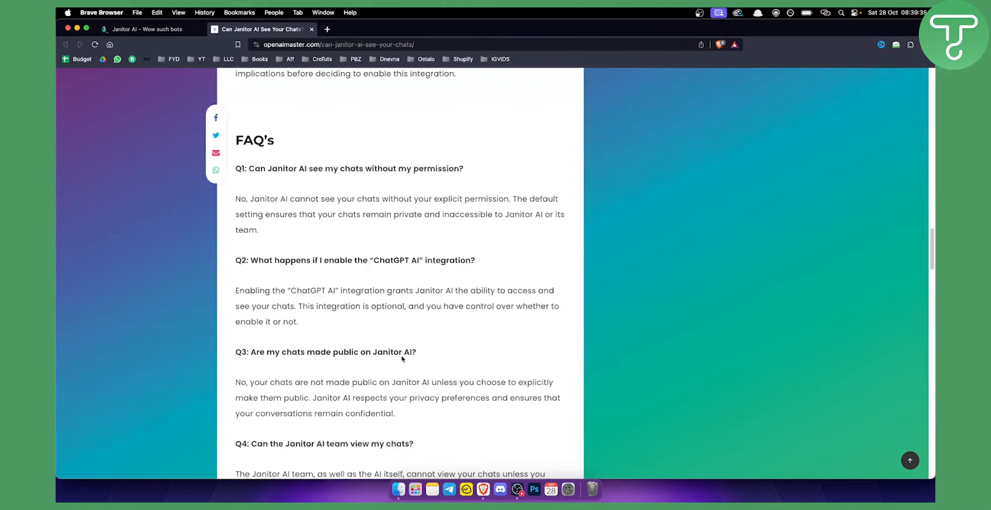
pyautogui.moveTo(316, 386)
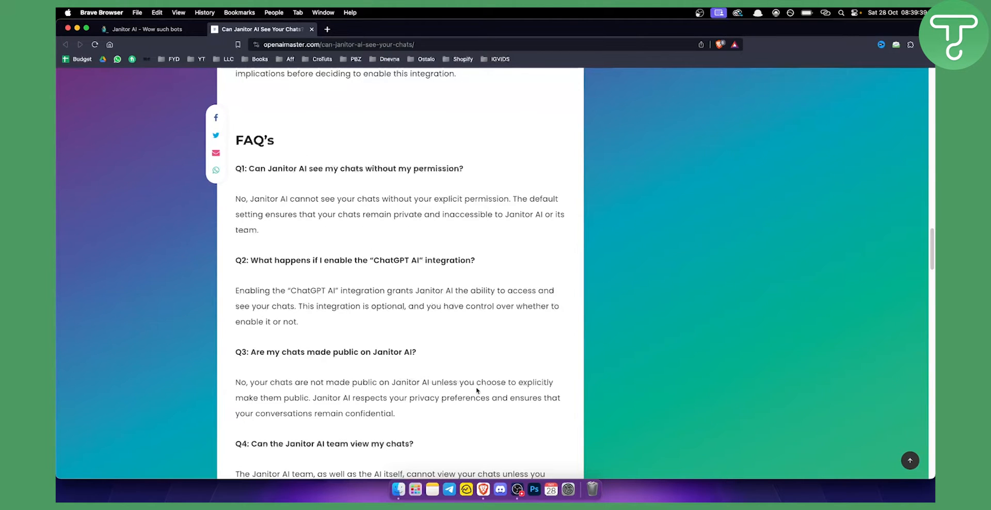
pyautogui.moveTo(480, 388)
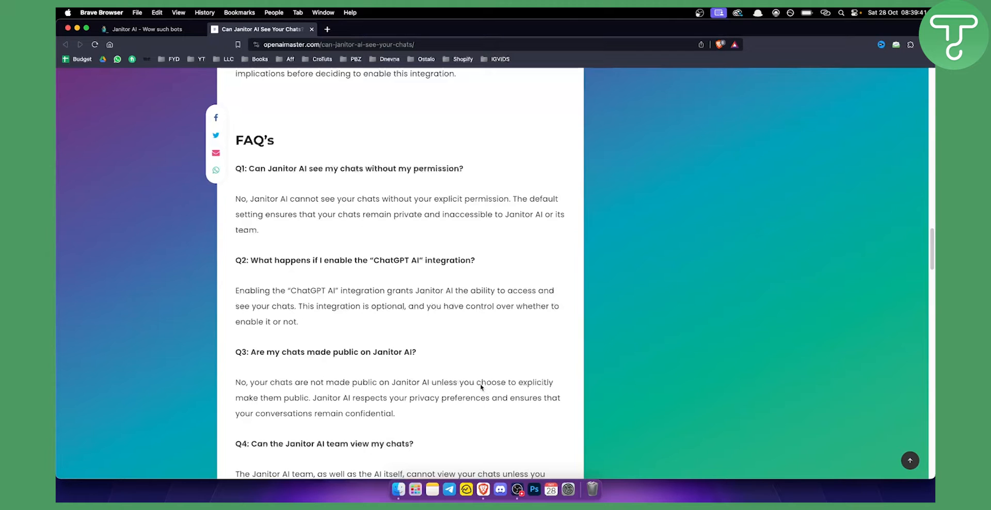
pyautogui.moveTo(304, 407)
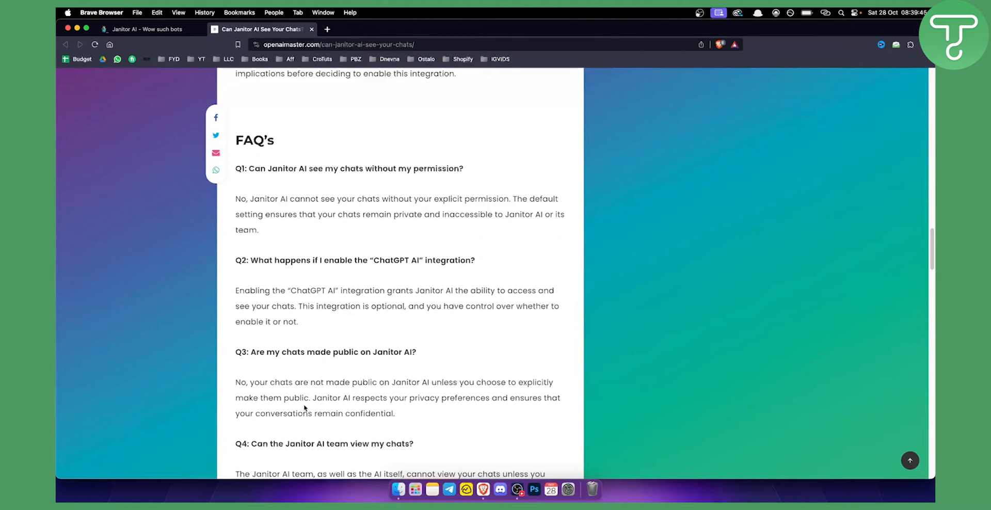
pyautogui.moveTo(429, 403)
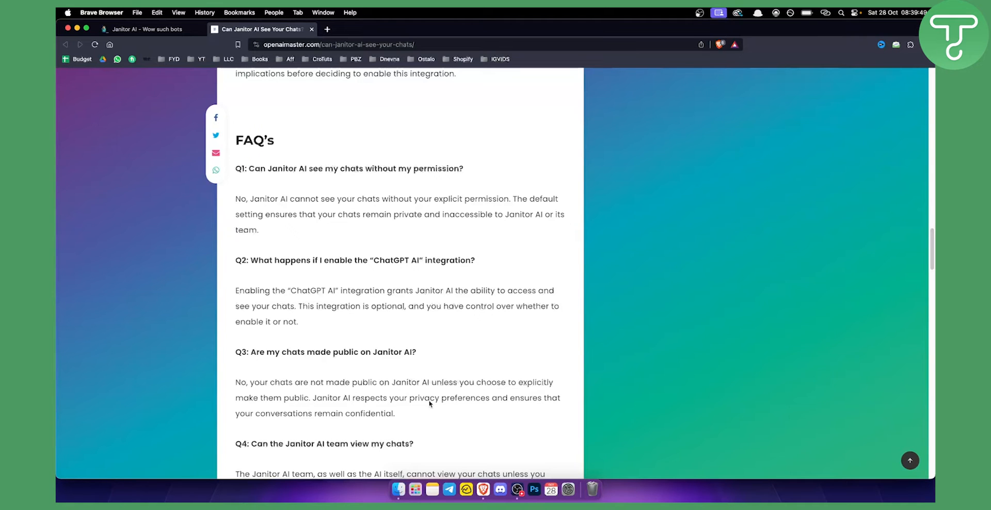
pyautogui.moveTo(360, 417)
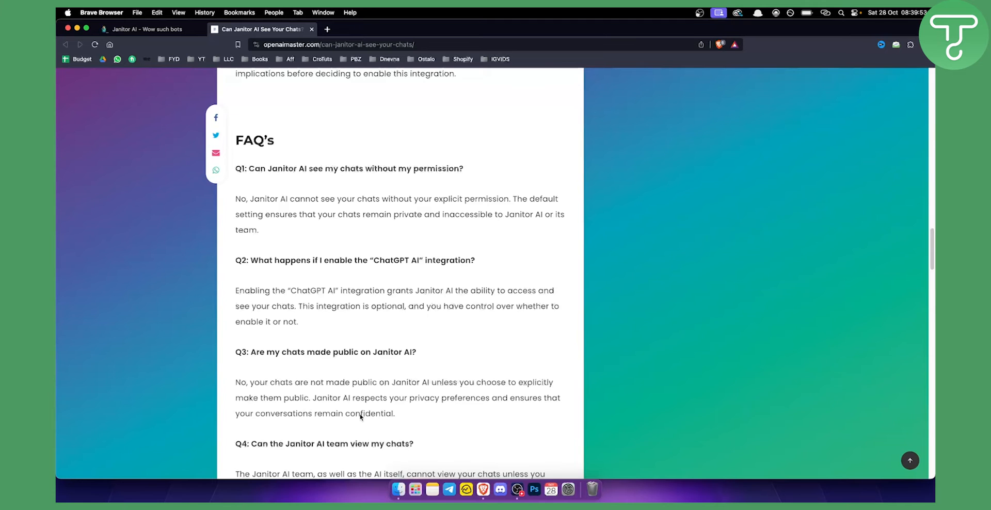
# Step: Read the FAQ answers Q4 and Q5 on chat privacy, then return to the JanitorAI home page
pyautogui.scroll(-3)
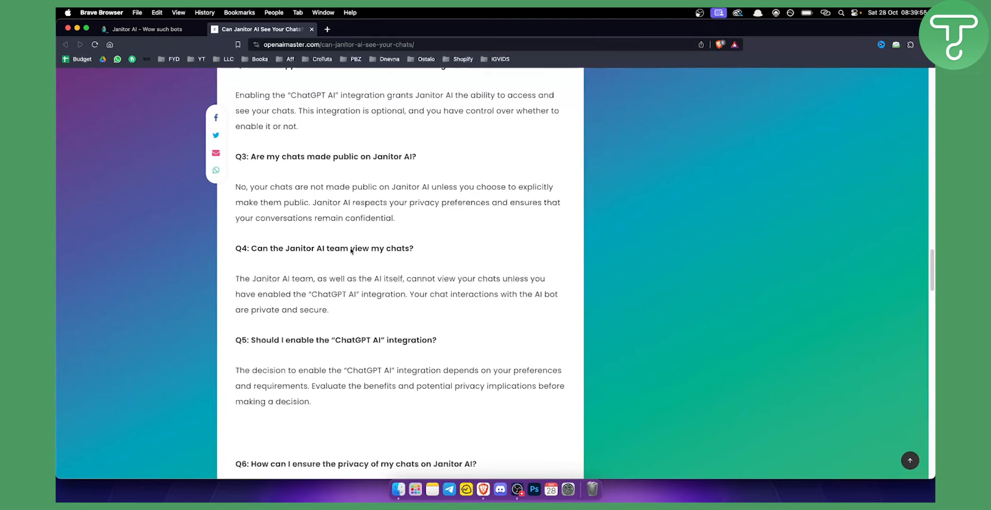
pyautogui.moveTo(327, 282)
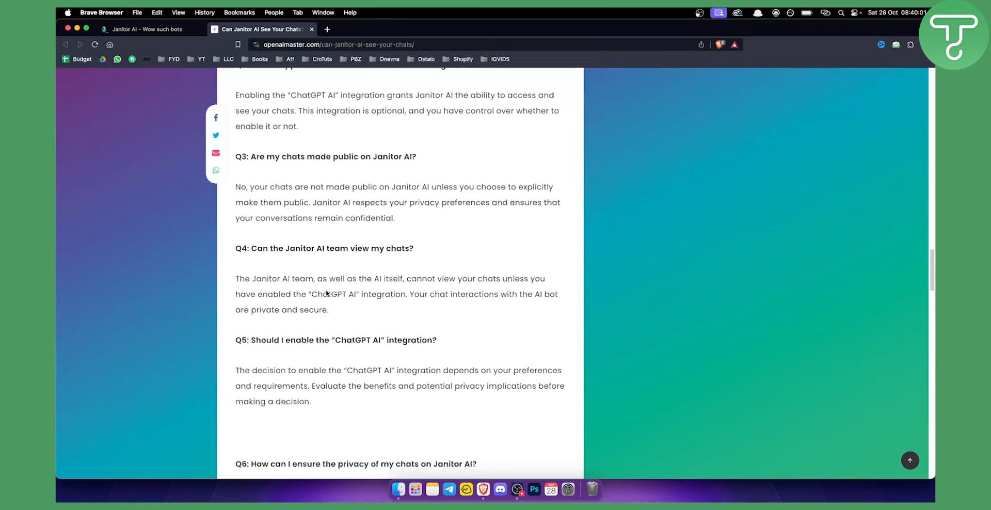
pyautogui.moveTo(403, 297)
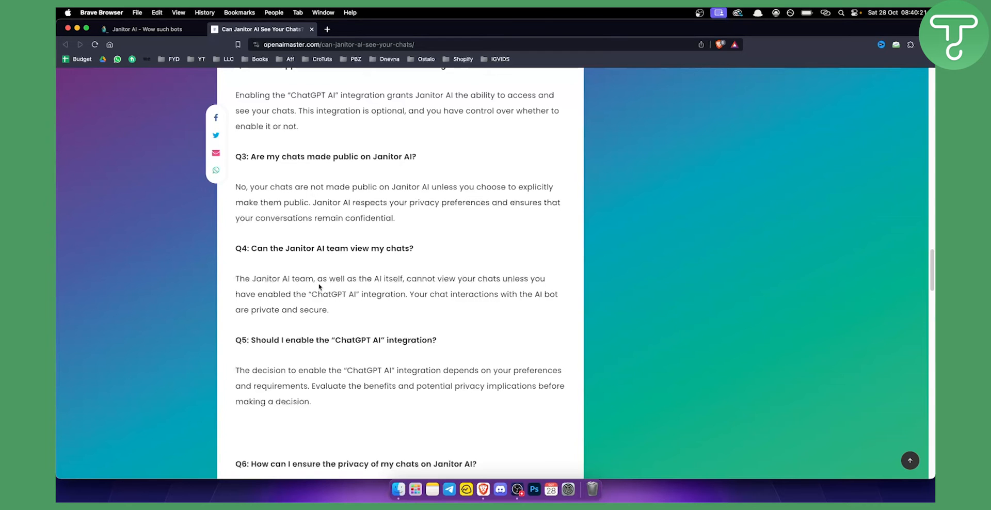
pyautogui.moveTo(223, 95)
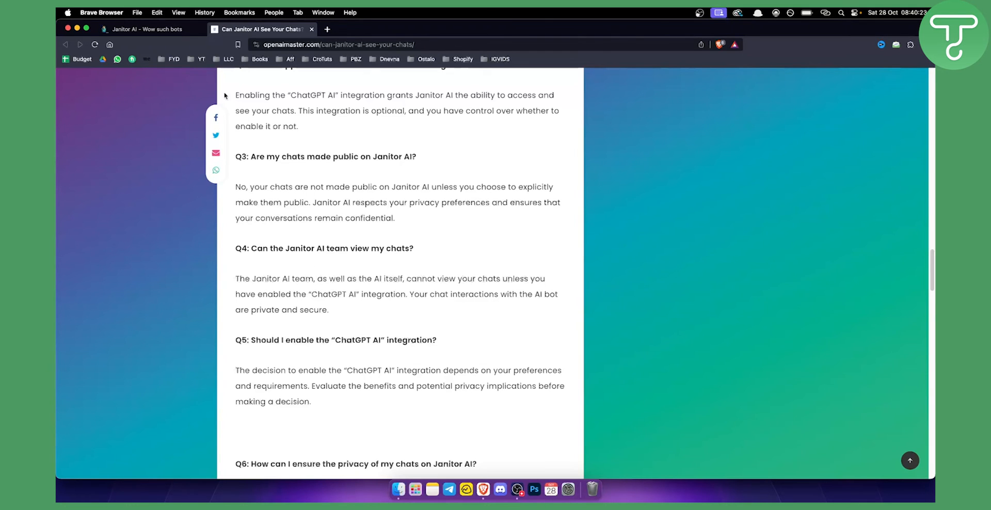
pyautogui.click(146, 29)
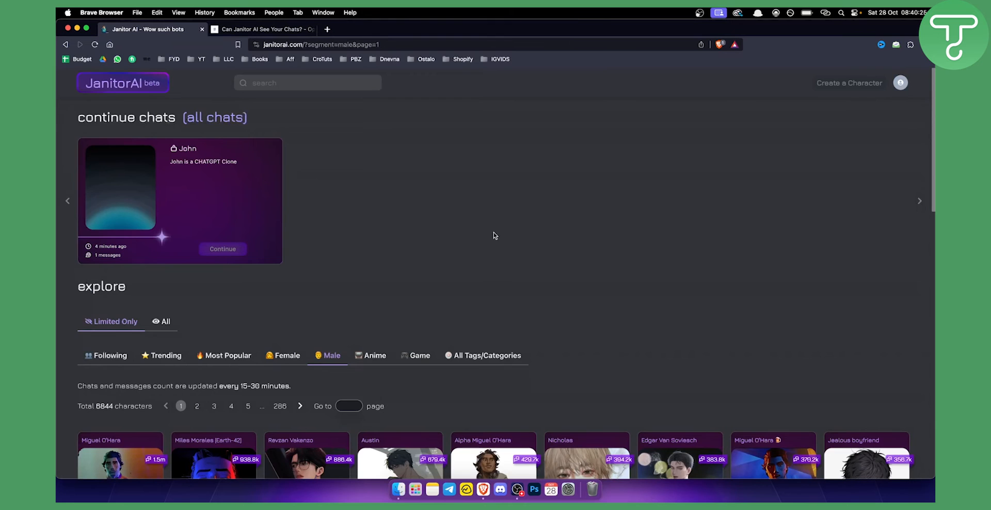